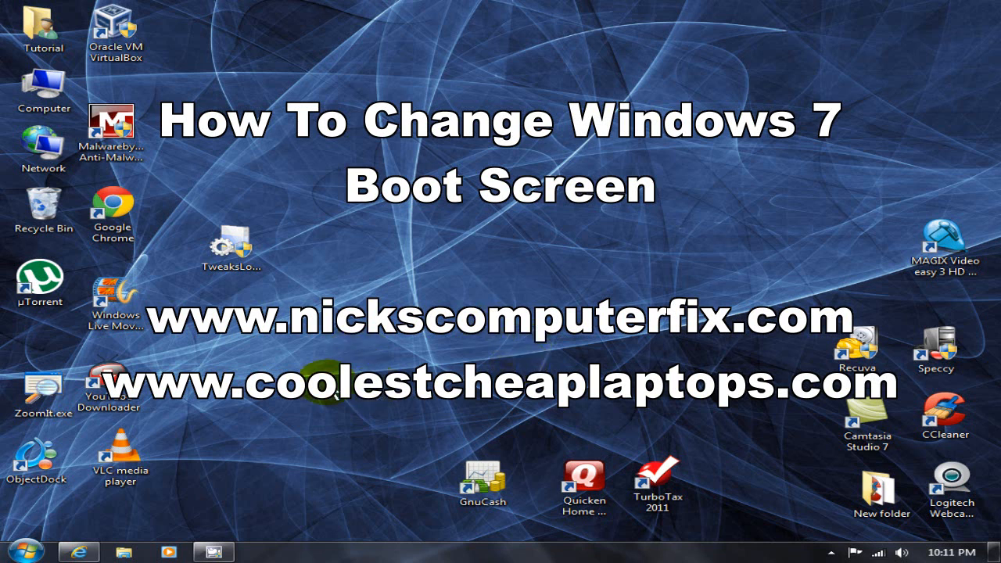
pyautogui.moveTo(516, 347)
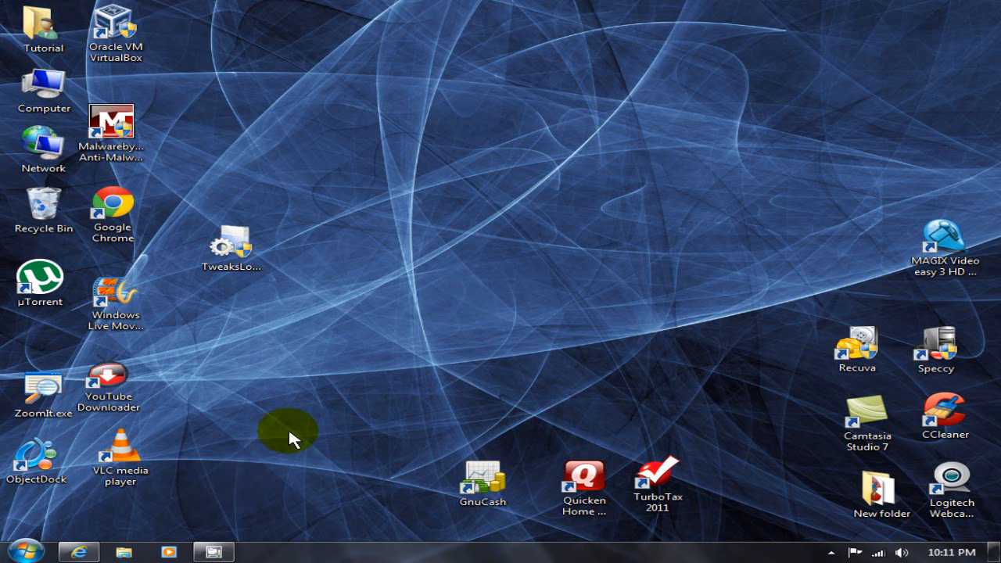
# - Select the TweaksLogon shortcut on the Windows 7 desktop
pyautogui.click(230, 247)
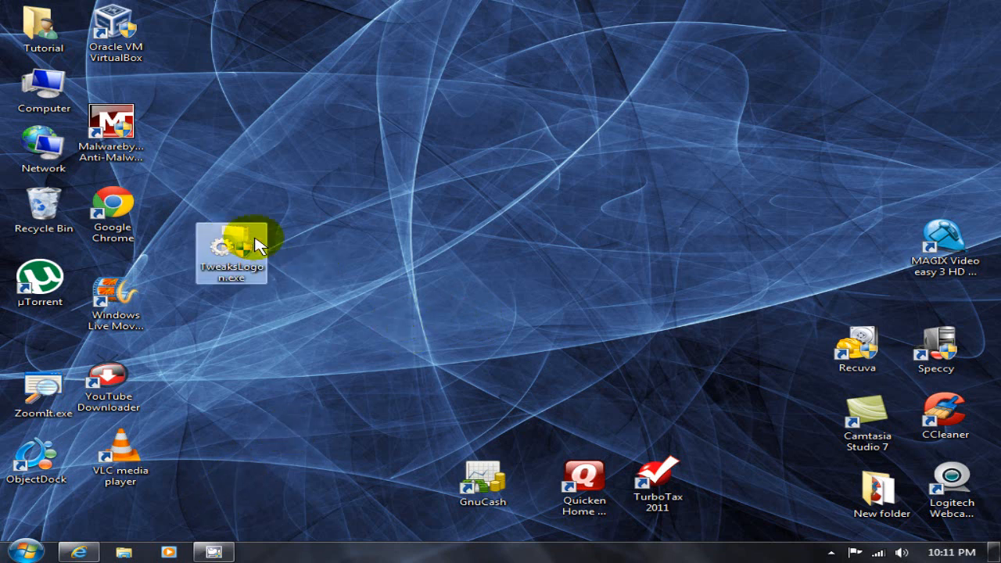
pyautogui.moveTo(444, 381)
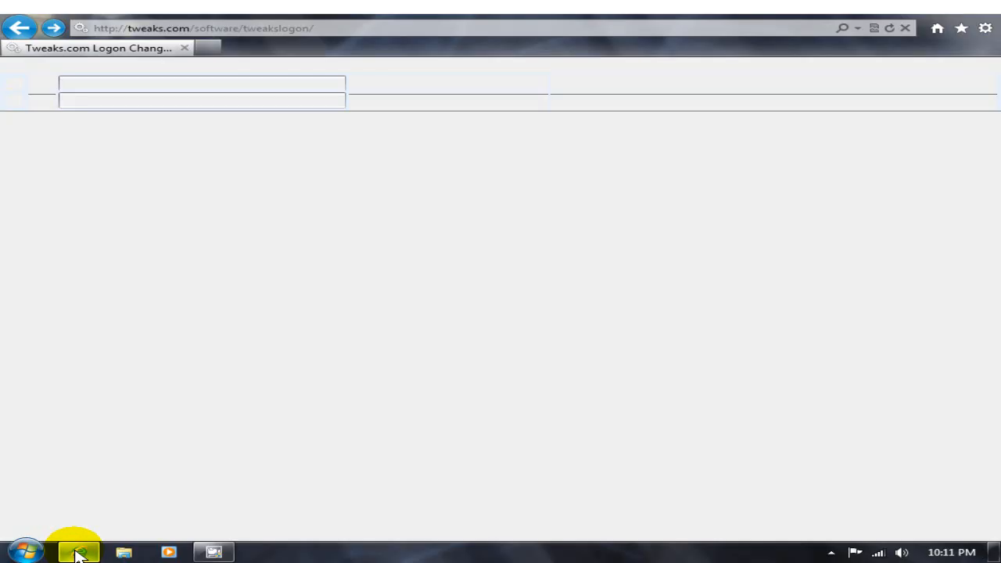
# - Start the tweakslogon.zip download from the Tweaks.com page, then cancel it without saving
pyautogui.click(78, 553)
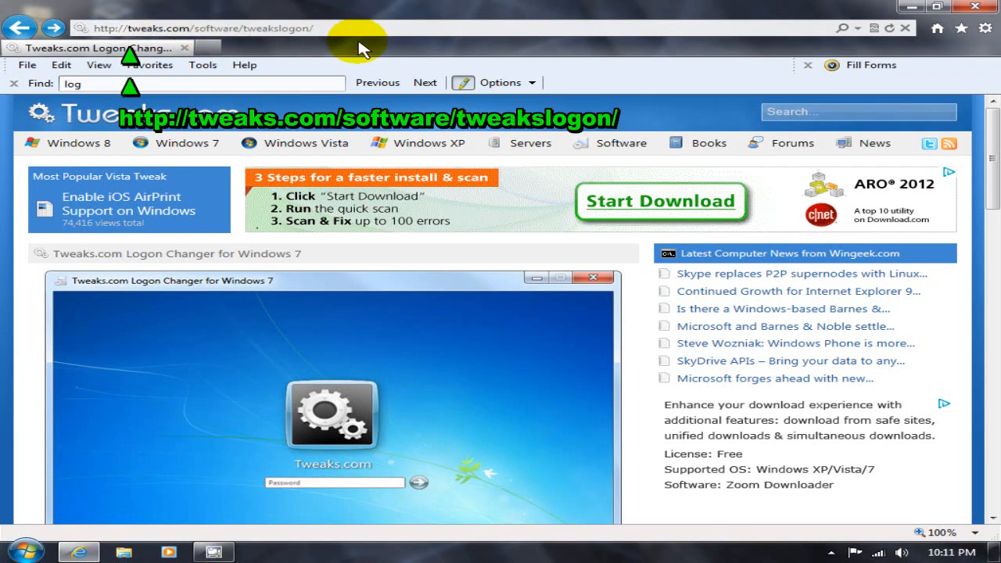
pyautogui.moveTo(733, 88)
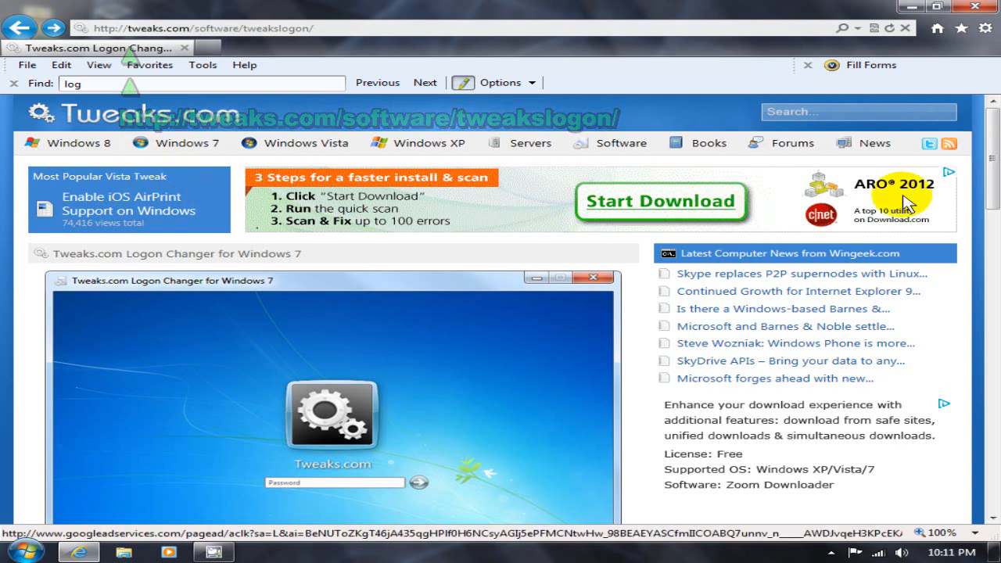
pyautogui.scroll(-3)
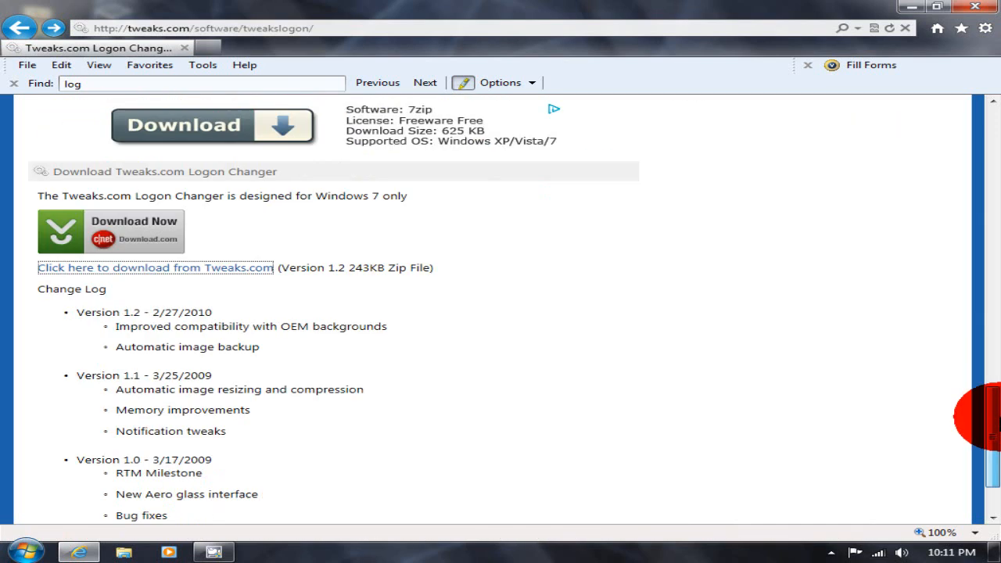
pyautogui.scroll(3)
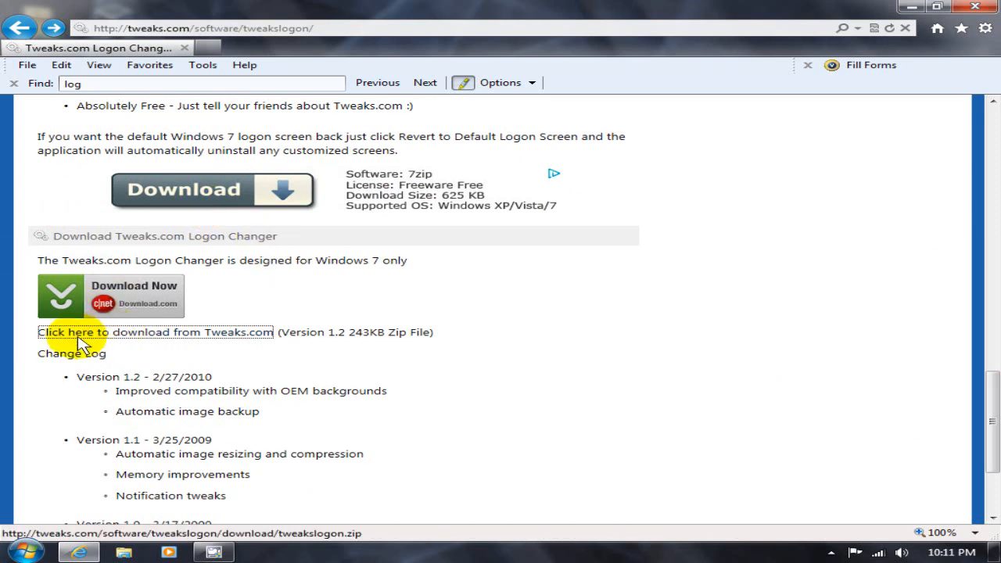
pyautogui.moveTo(203, 357)
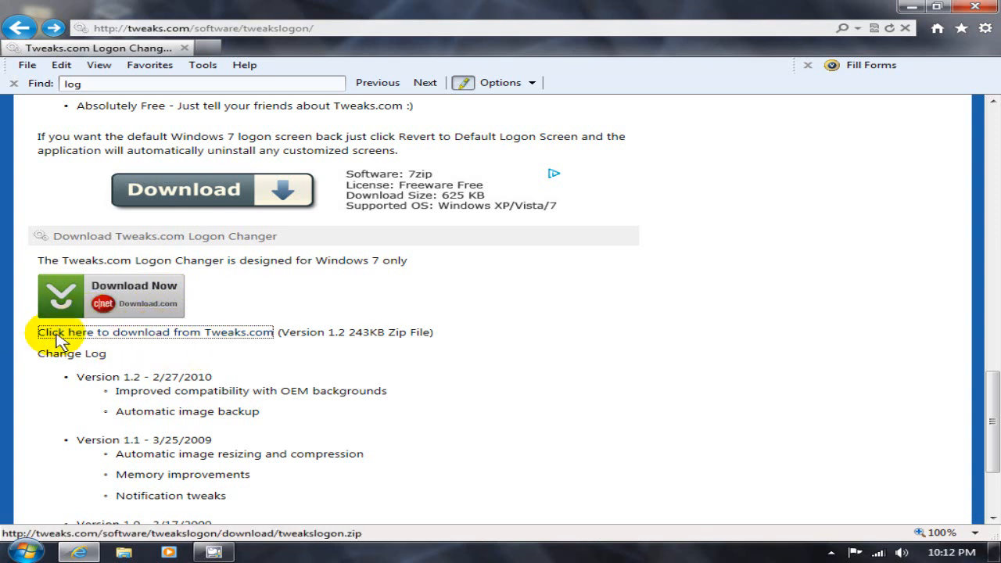
pyautogui.moveTo(226, 342)
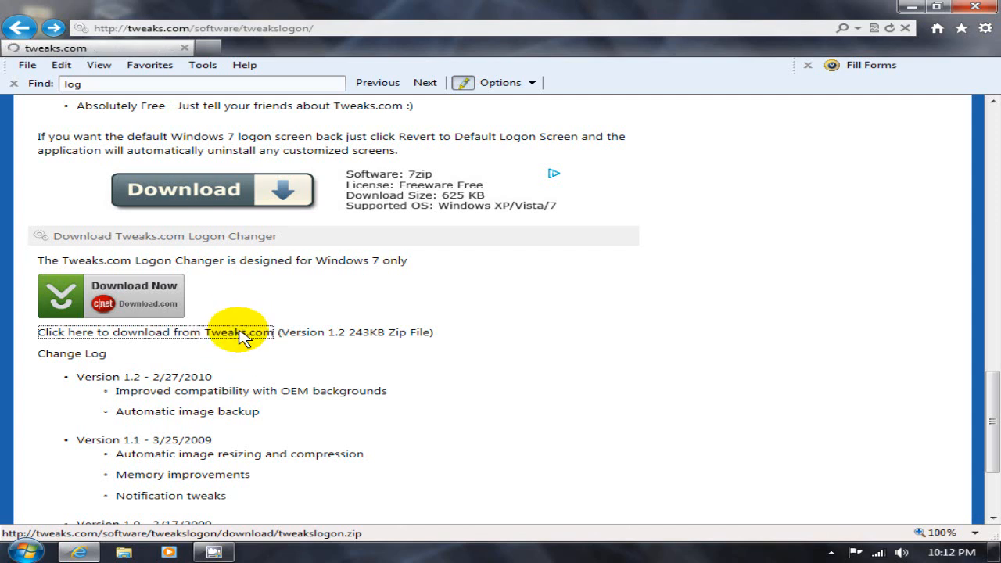
pyautogui.click(154, 332)
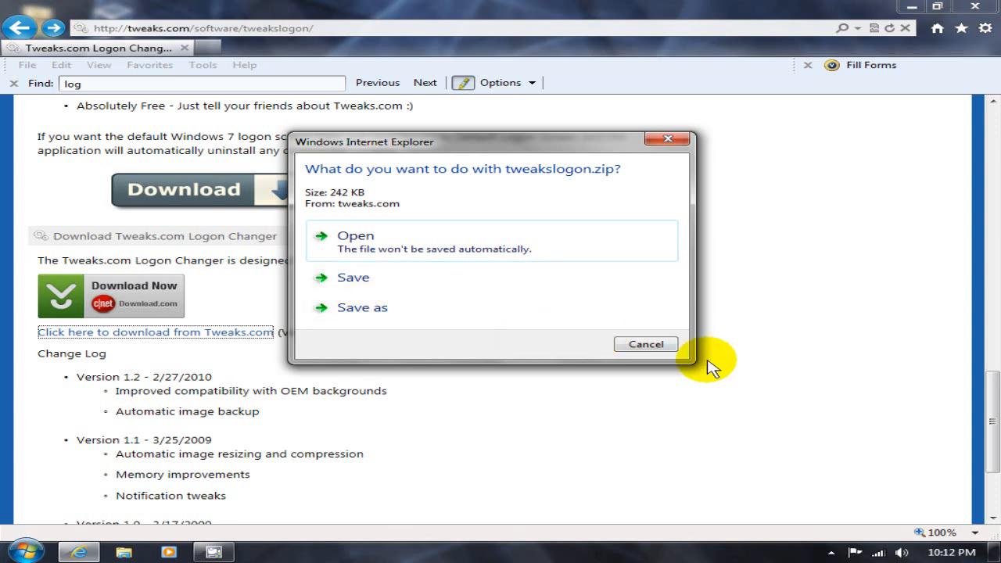
pyautogui.click(645, 344)
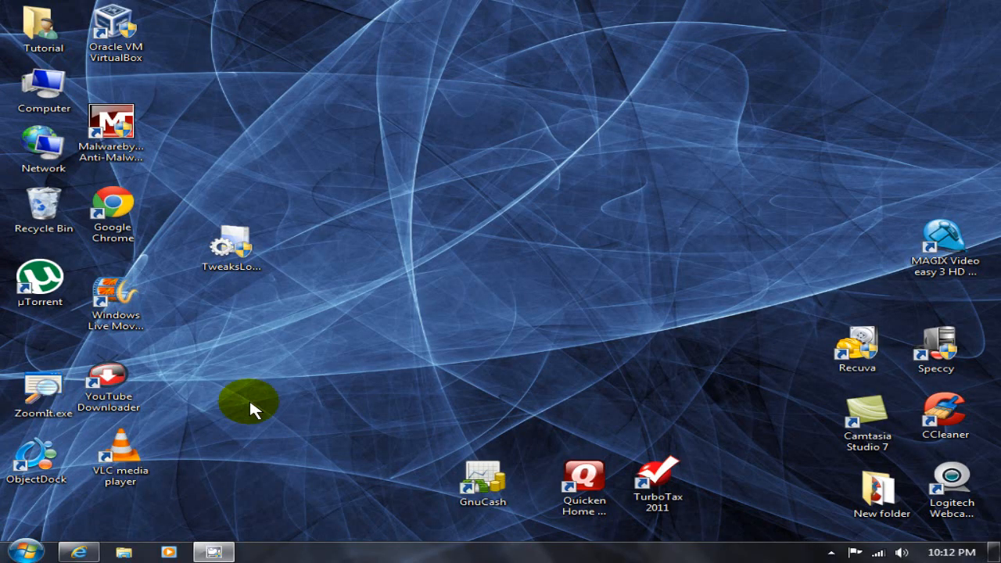
# - Launch Tweaks.com Logon Changer from the TweaksLogon desktop shortcut
pyautogui.click(231, 248)
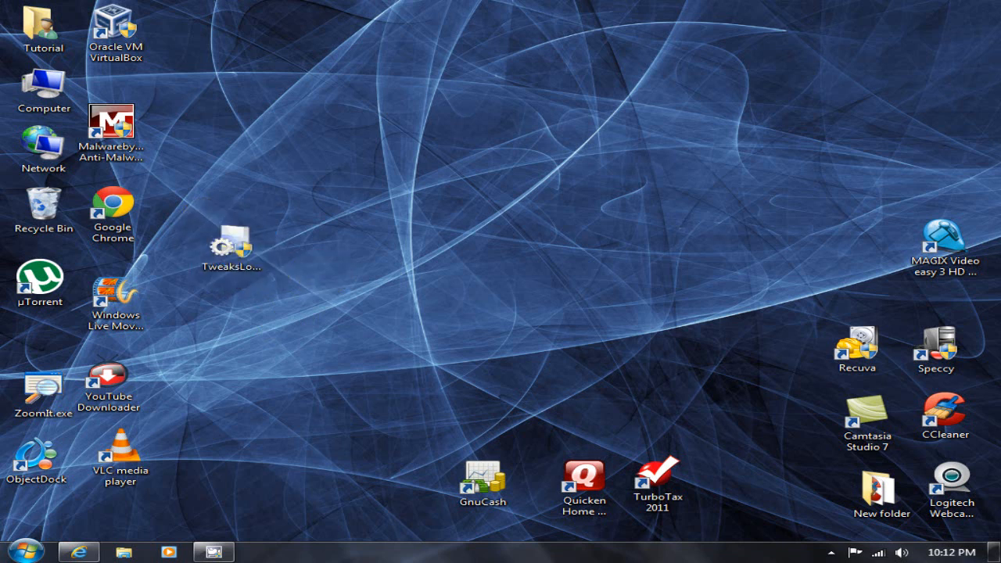
pyautogui.doubleClick(229, 244)
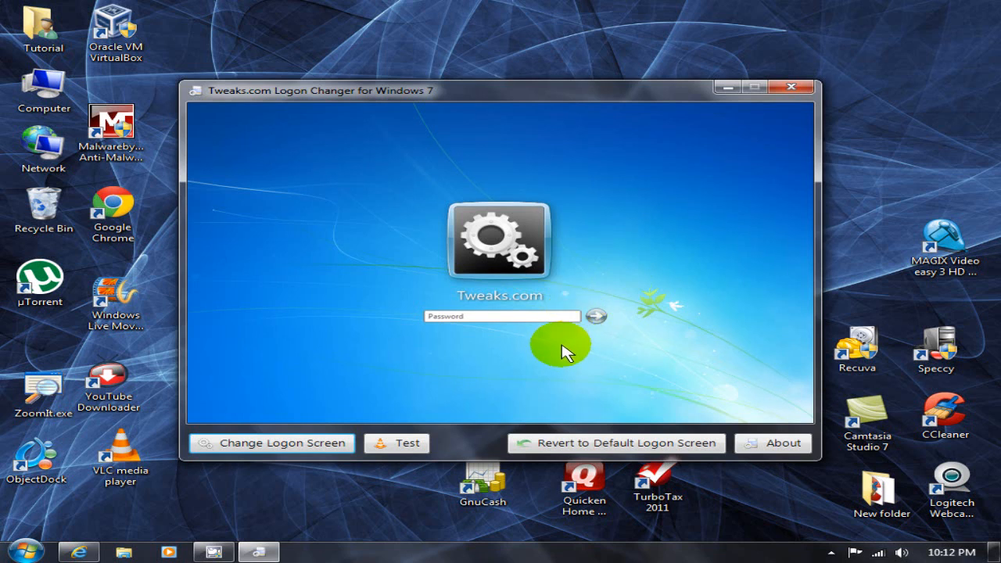
pyautogui.moveTo(266, 274)
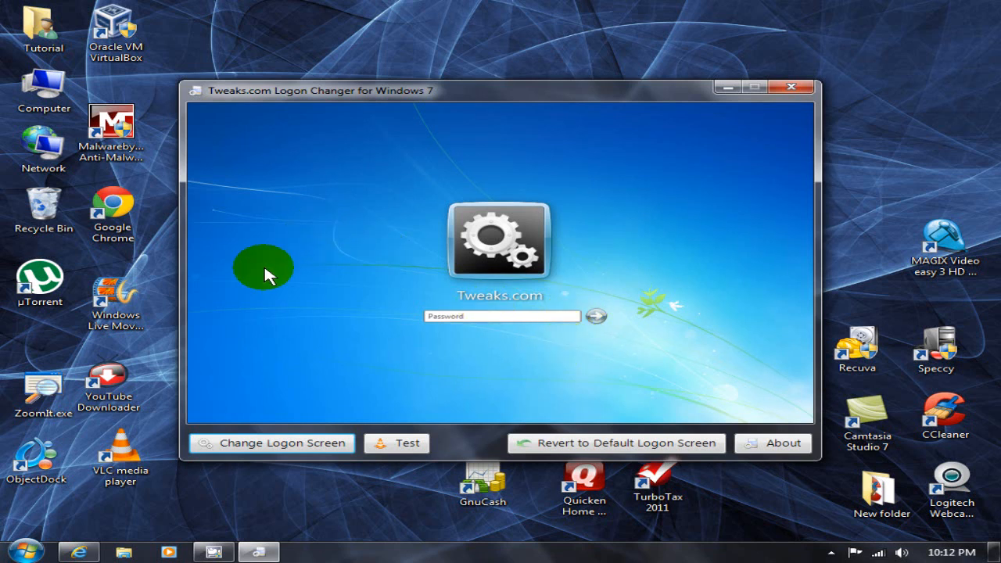
pyautogui.moveTo(305, 238)
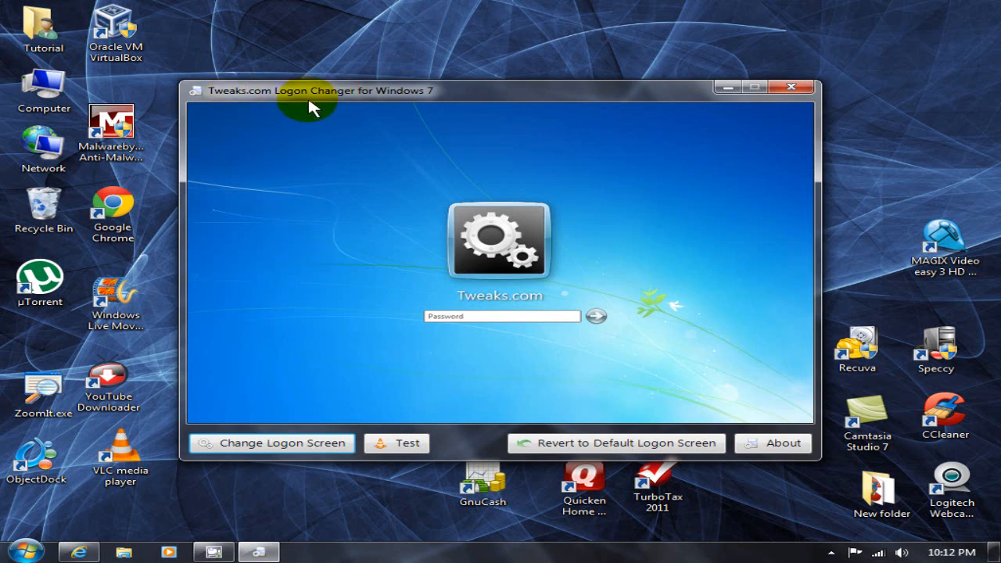
pyautogui.moveTo(451, 122)
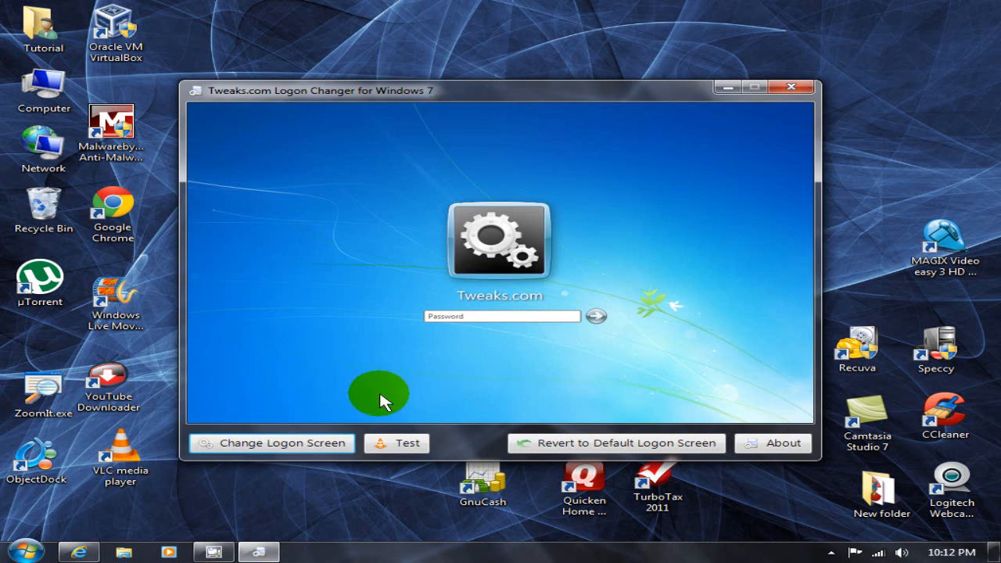
pyautogui.moveTo(479, 391)
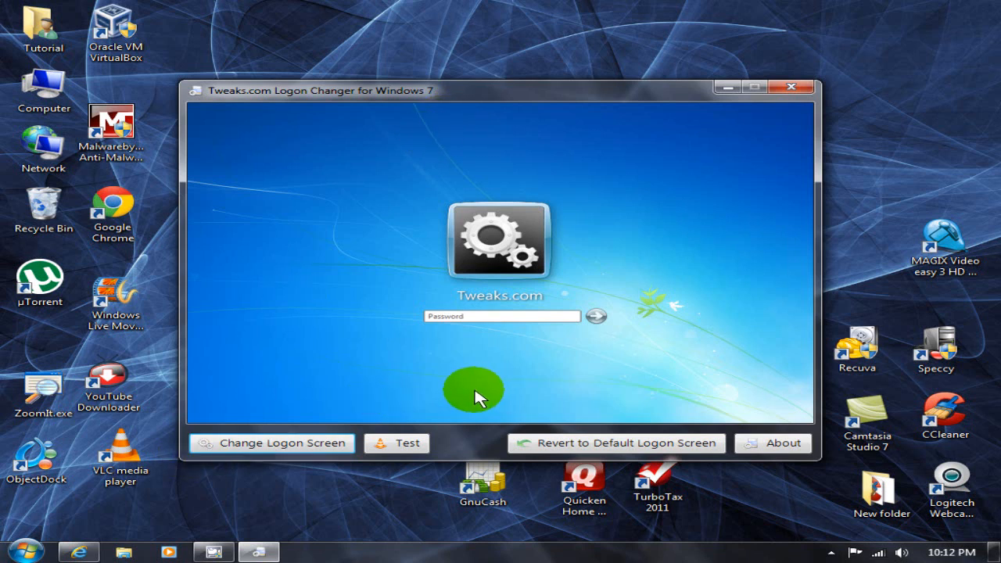
pyautogui.moveTo(469, 400)
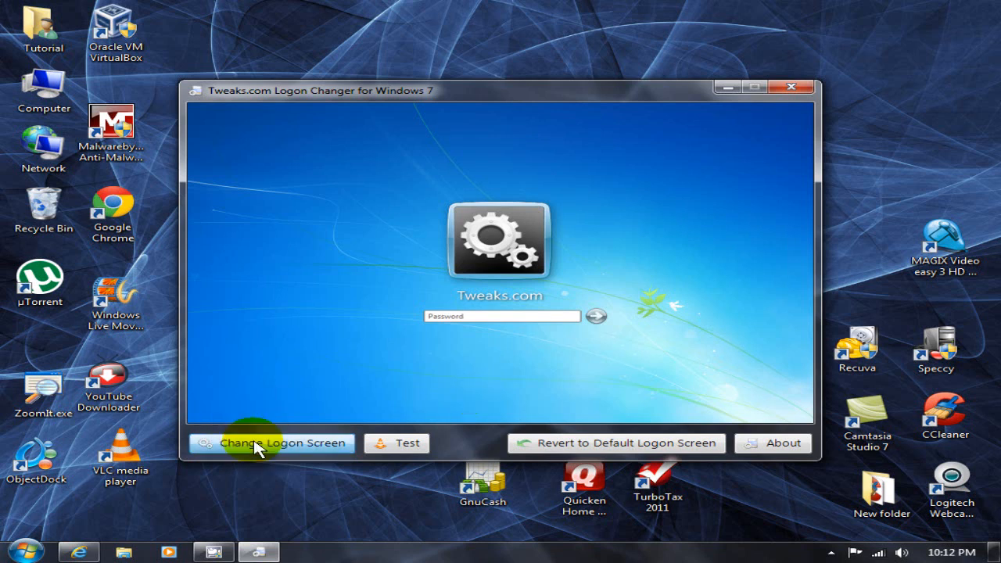
# - Choose dog3.jpg from the Pictures library as the new logon background
pyautogui.click(272, 445)
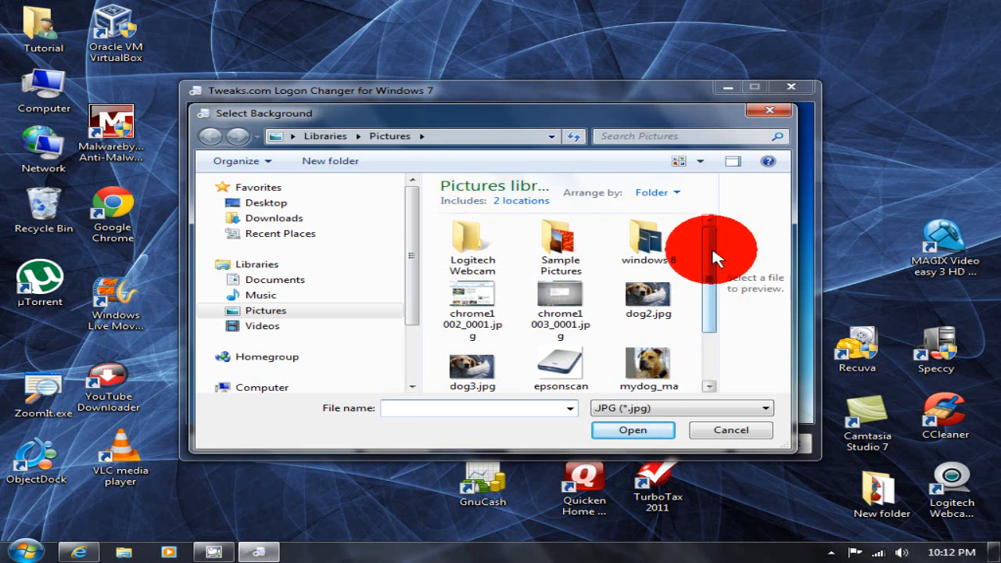
pyautogui.scroll(-3)
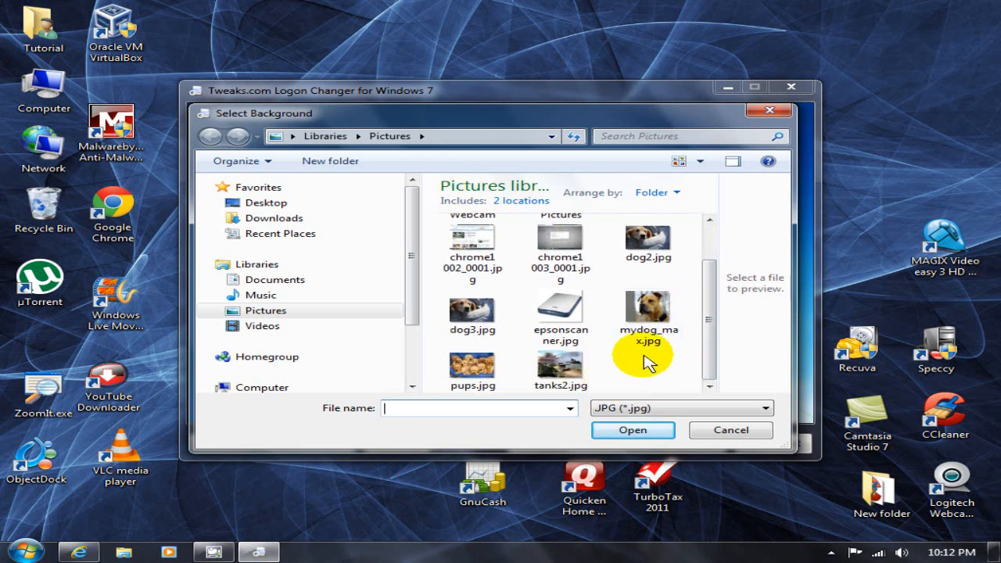
pyautogui.click(561, 312)
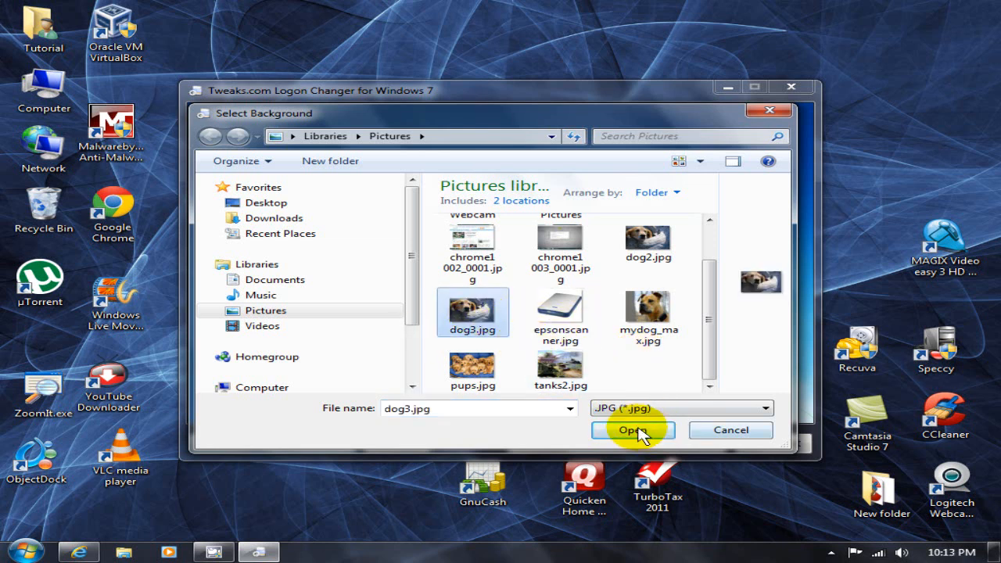
# - Confirm dog3.jpg and accept automatic resizing so it installs as the logon background
pyautogui.click(632, 431)
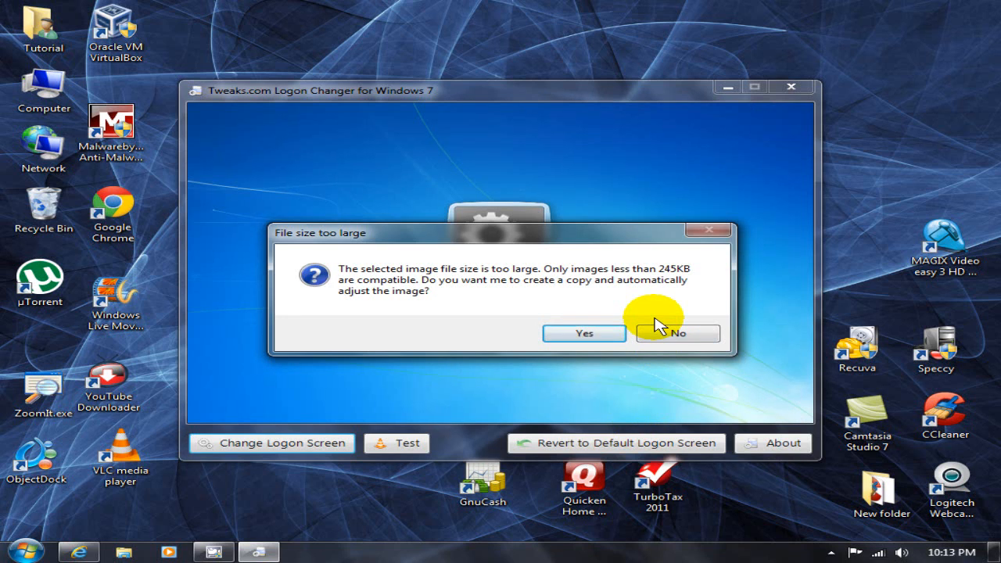
pyautogui.moveTo(327, 258)
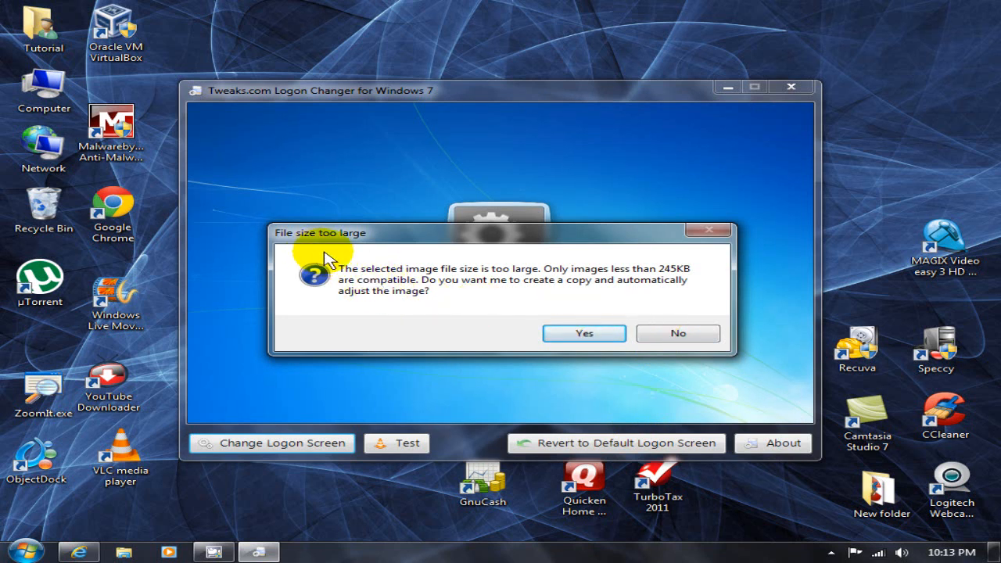
pyautogui.moveTo(563, 297)
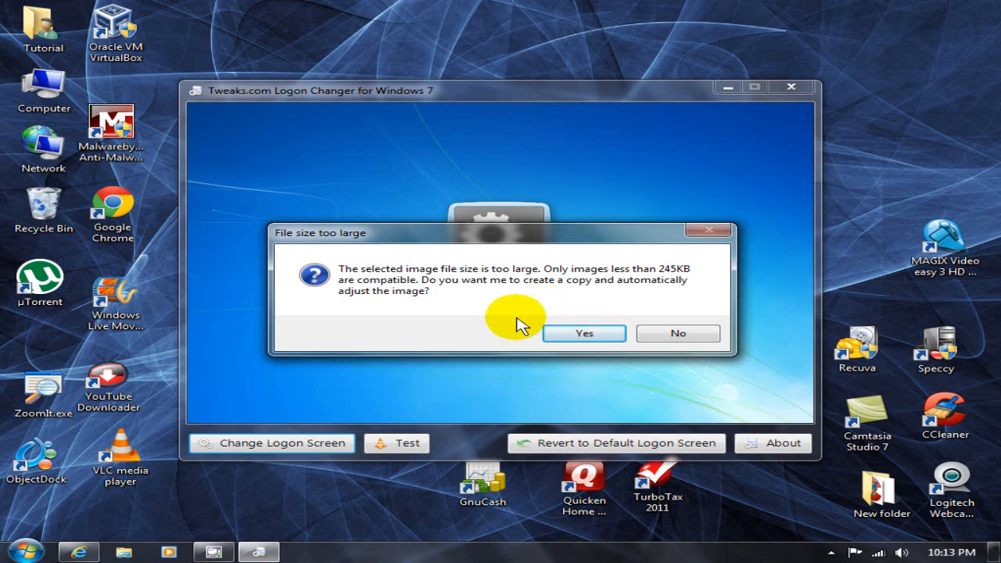
pyautogui.moveTo(526, 306)
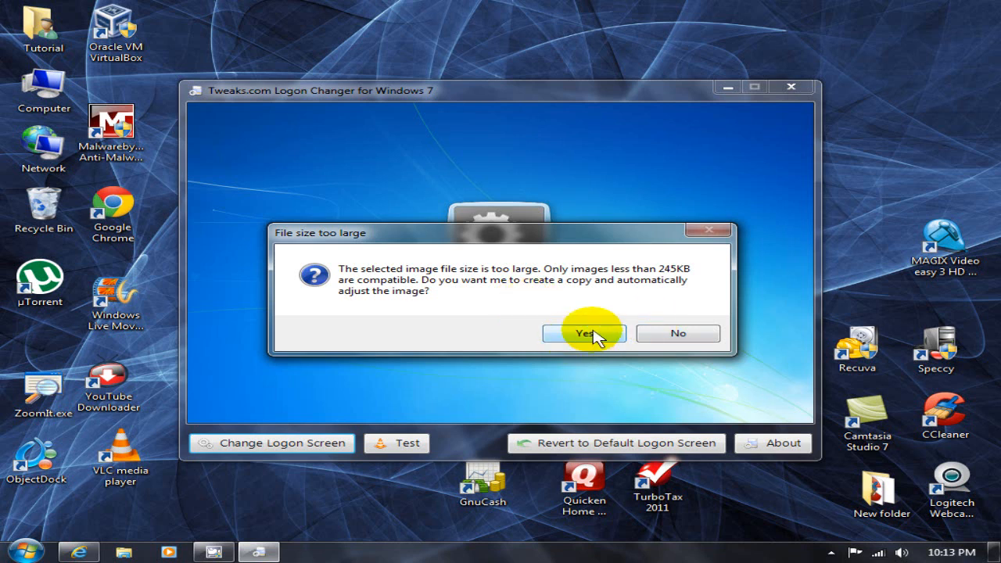
pyautogui.click(583, 331)
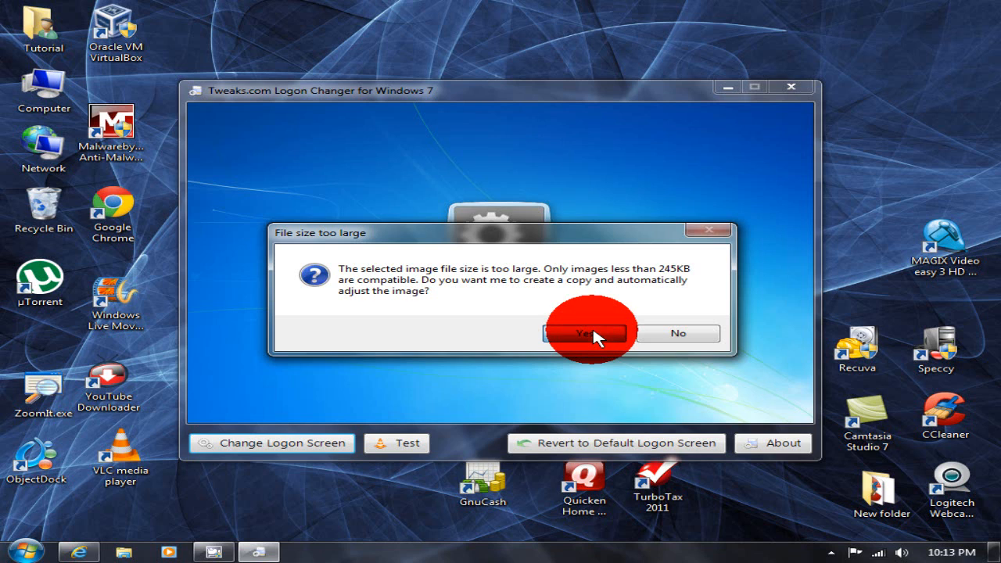
pyautogui.click(585, 332)
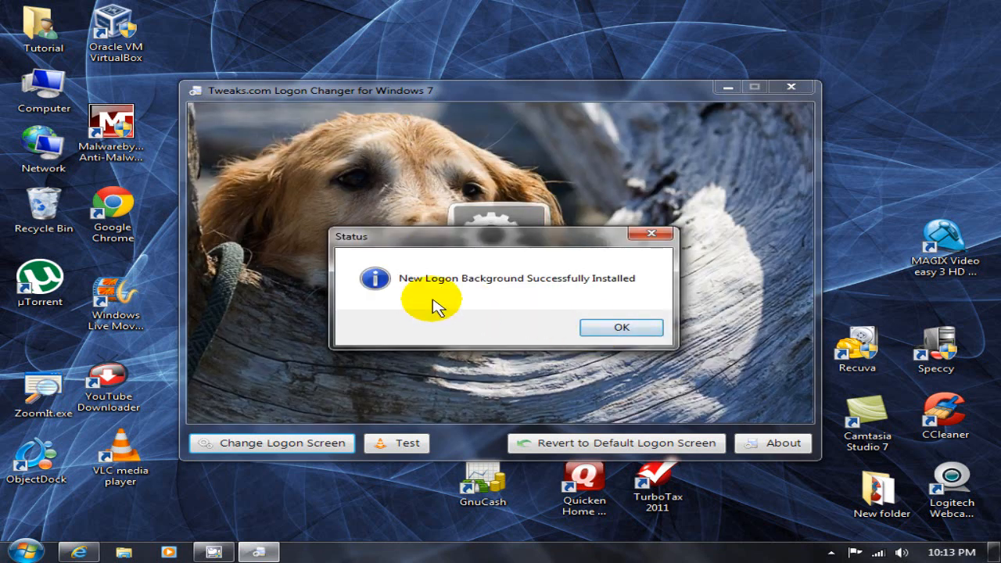
pyautogui.moveTo(600, 297)
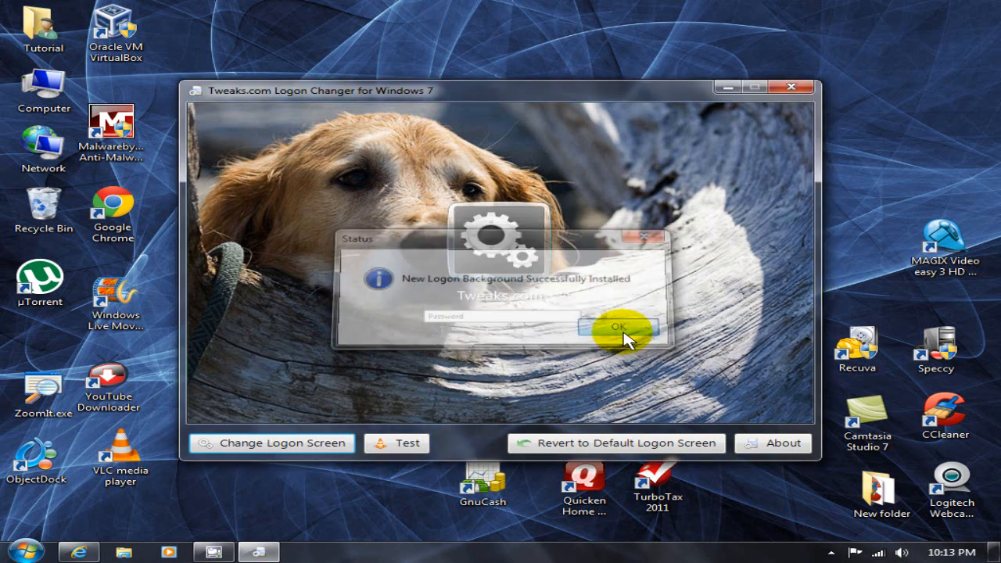
# - Dismiss the installation success message, leaving the dog-photo logon preview
pyautogui.click(618, 327)
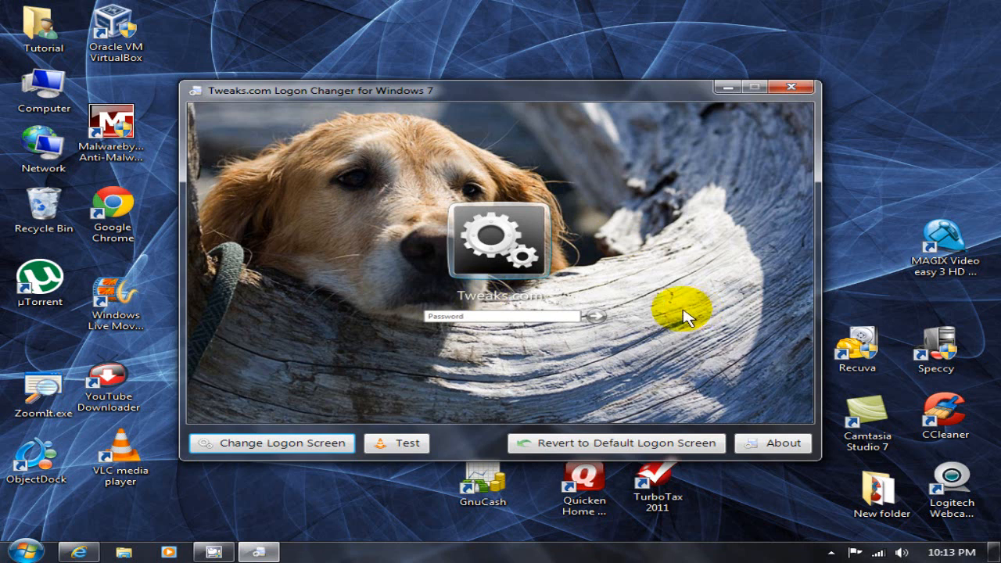
pyautogui.moveTo(406, 444)
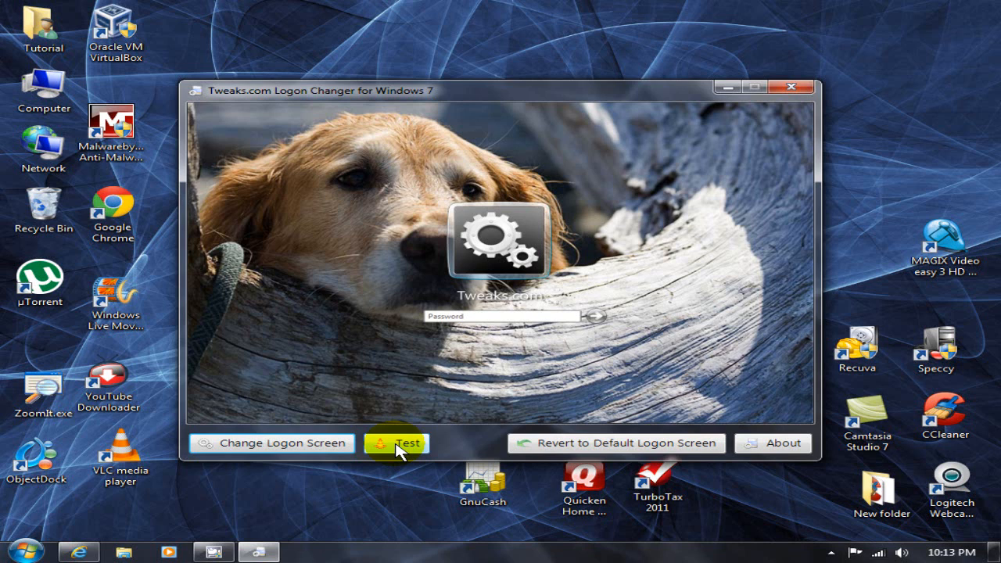
pyautogui.moveTo(645, 350)
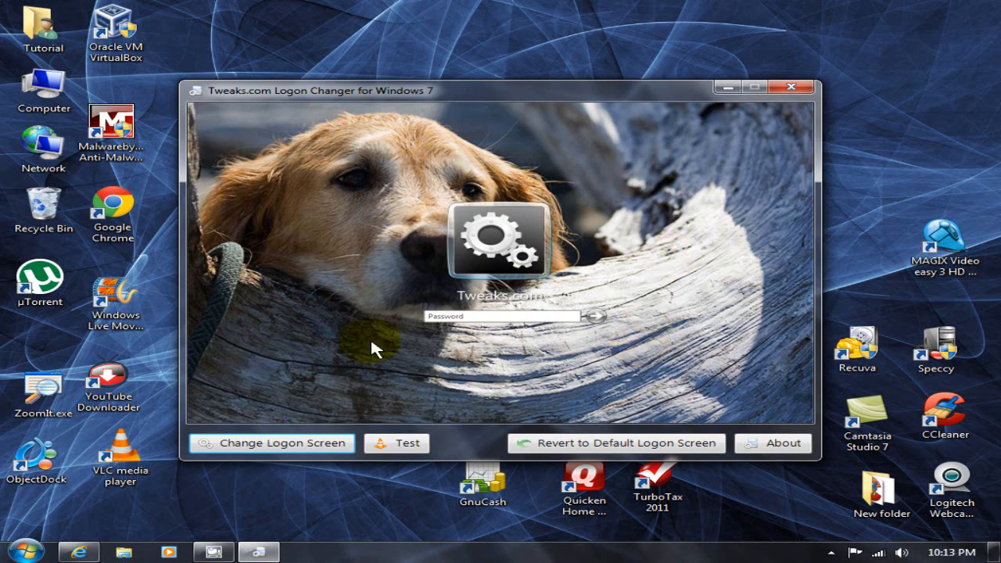
pyautogui.moveTo(649, 269)
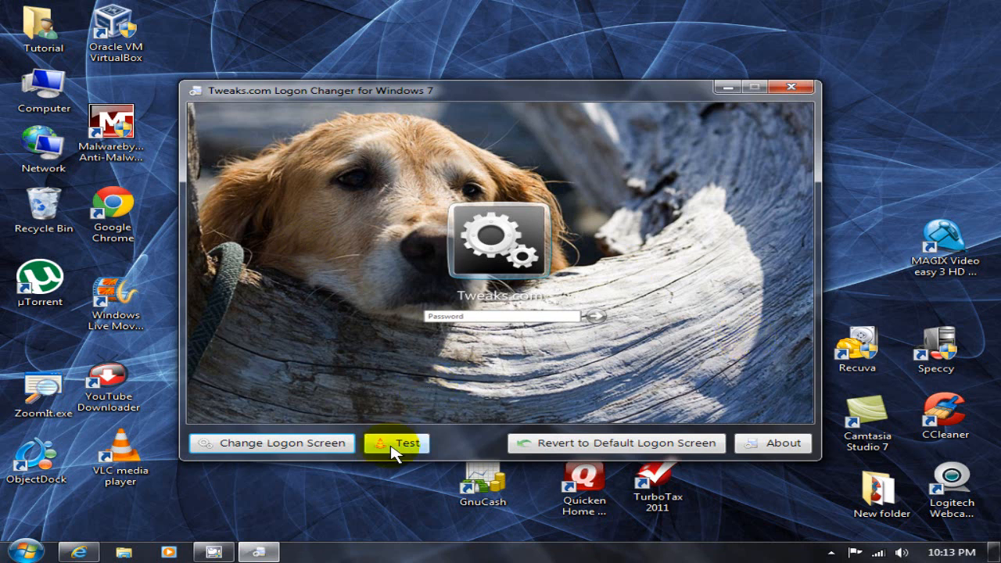
pyautogui.moveTo(395, 305)
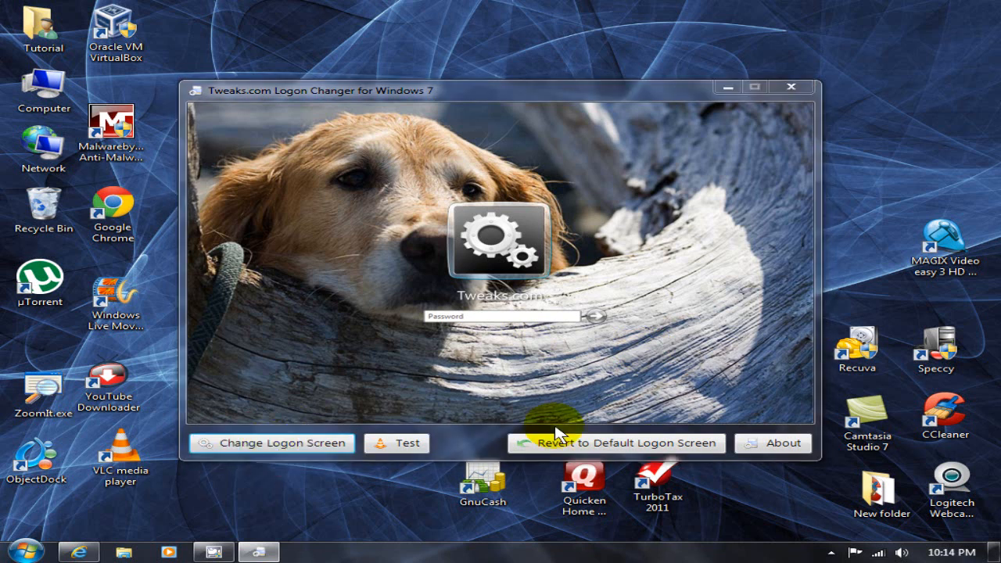
pyautogui.click(272, 445)
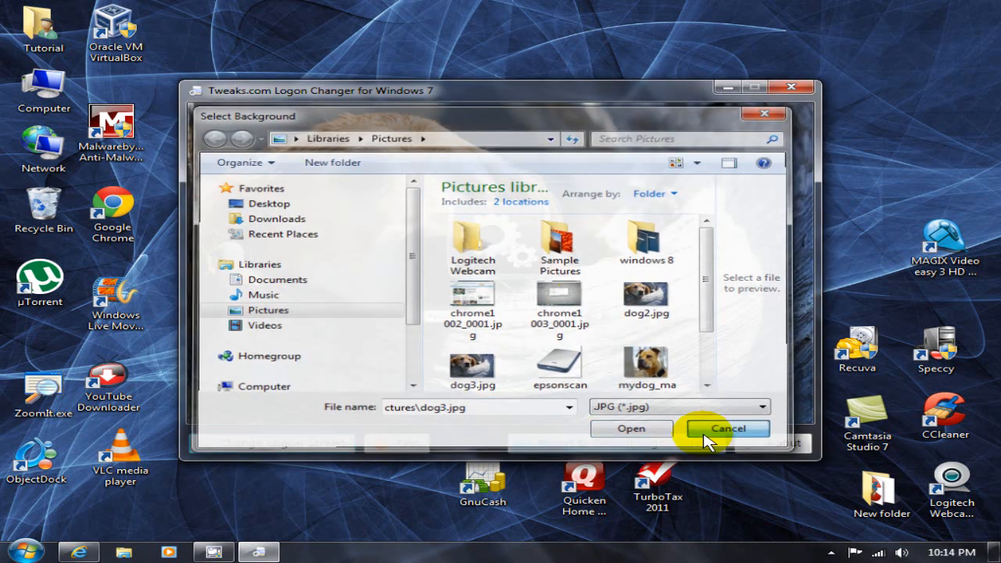
pyautogui.click(726, 429)
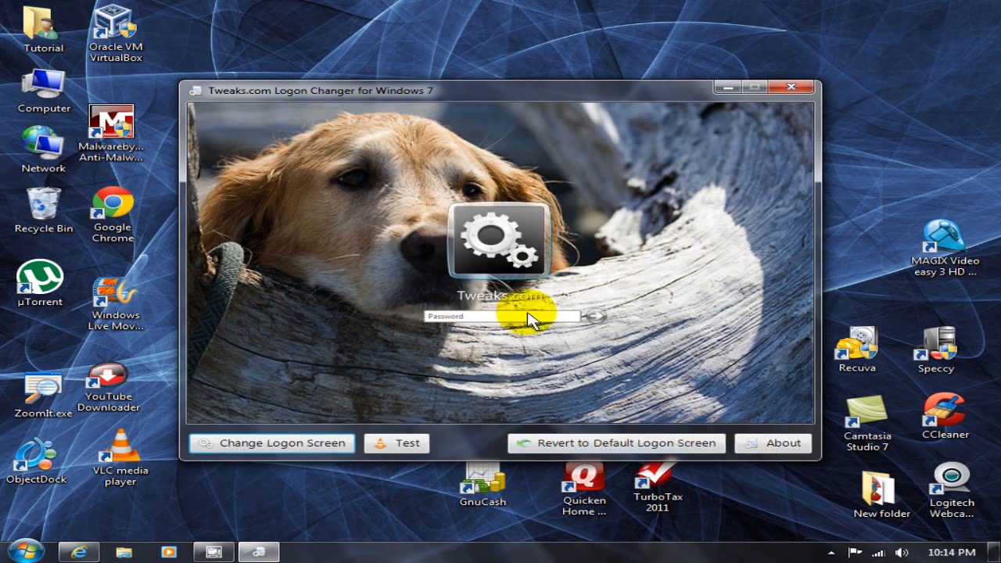
pyautogui.moveTo(617, 444)
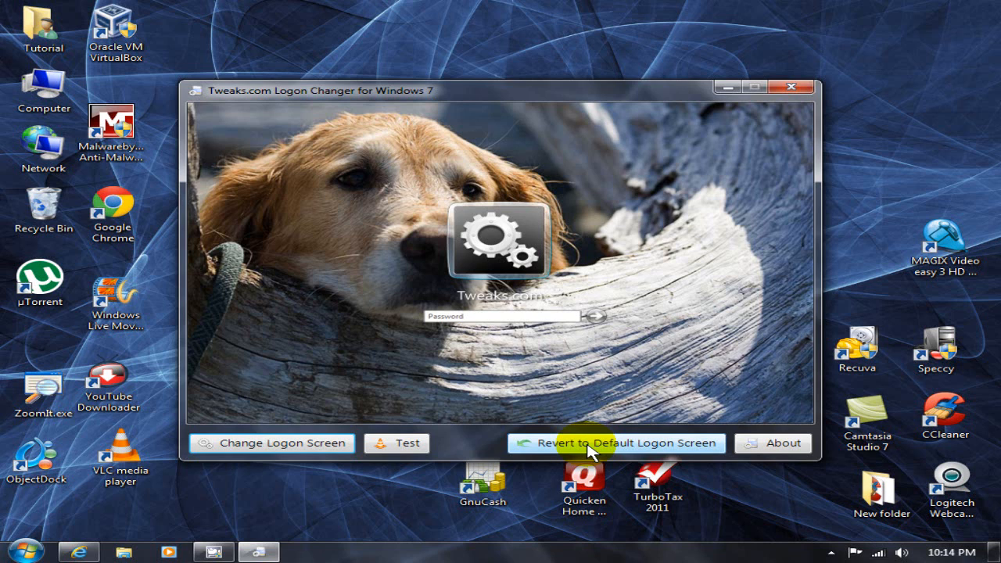
# - Revert to the default Windows logon screen and show the program's About information
pyautogui.click(617, 444)
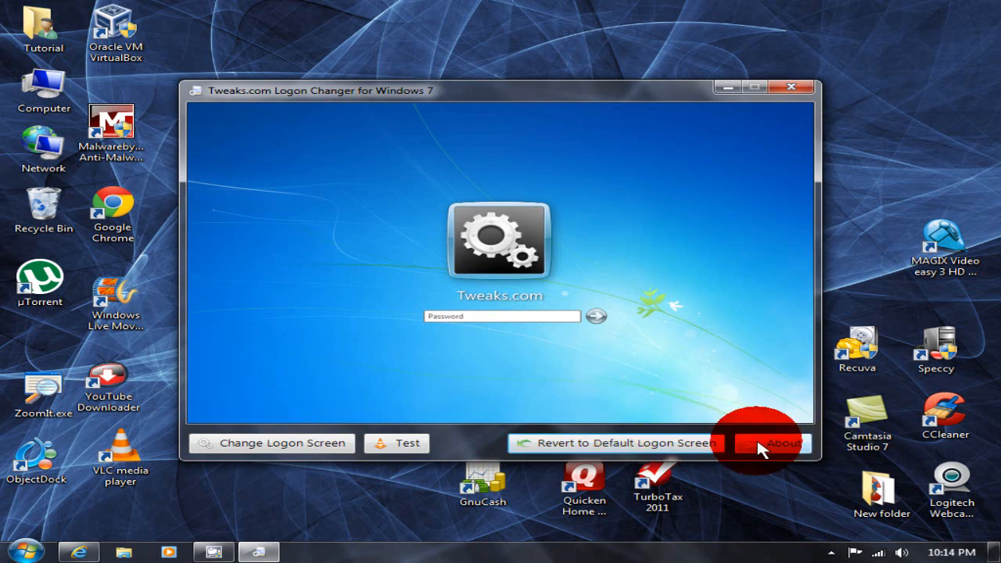
pyautogui.click(773, 444)
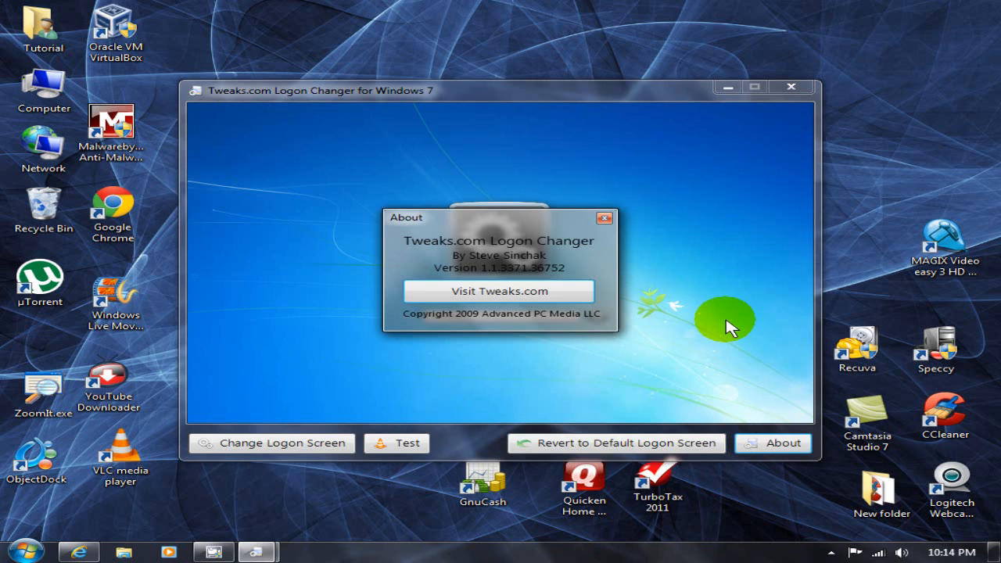